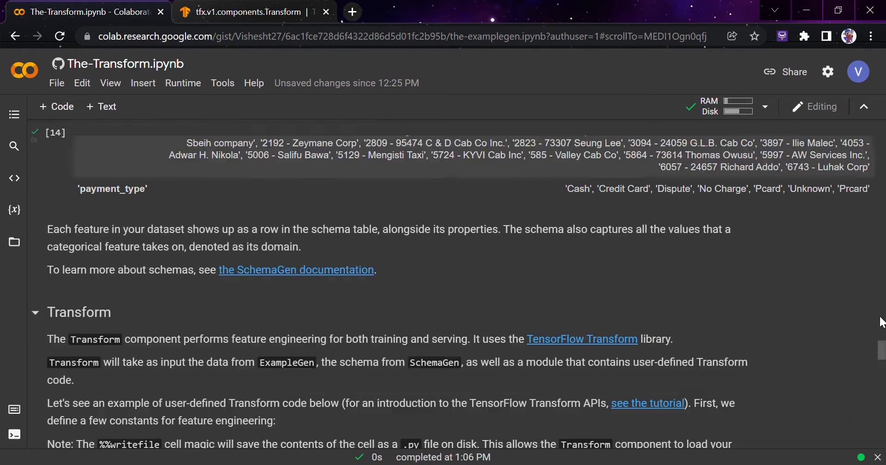
- Scroll the notebook to the TFX pipeline diagram with ExampleGen, SchemaGen and Transform
{"action": "scroll", "scroll_direction": "down", "scroll_amount": 3}
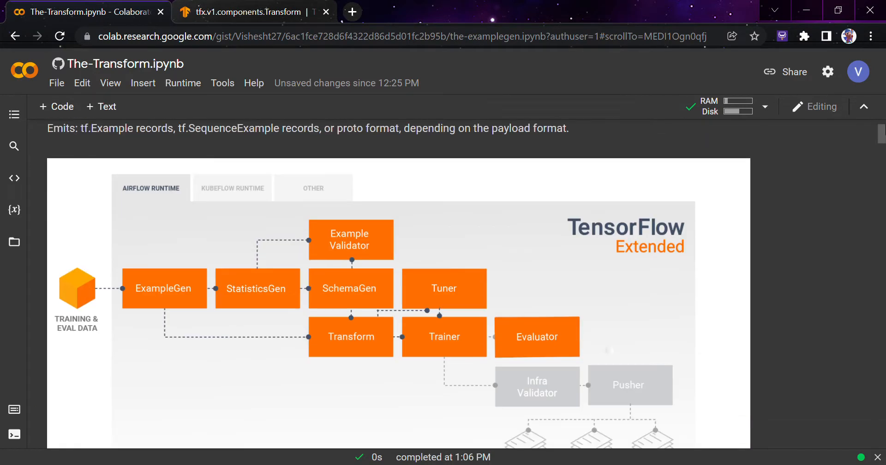
{"action": "mouse_move", "coordinate": [139, 303]}
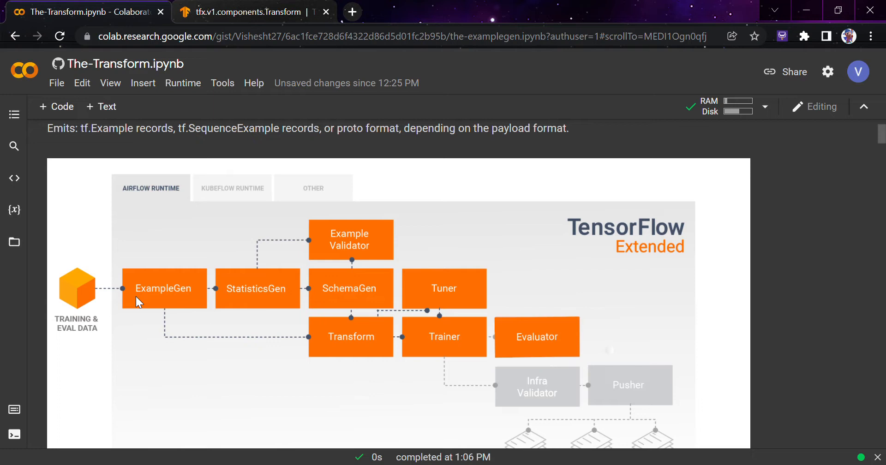
{"action": "mouse_move", "coordinate": [354, 230]}
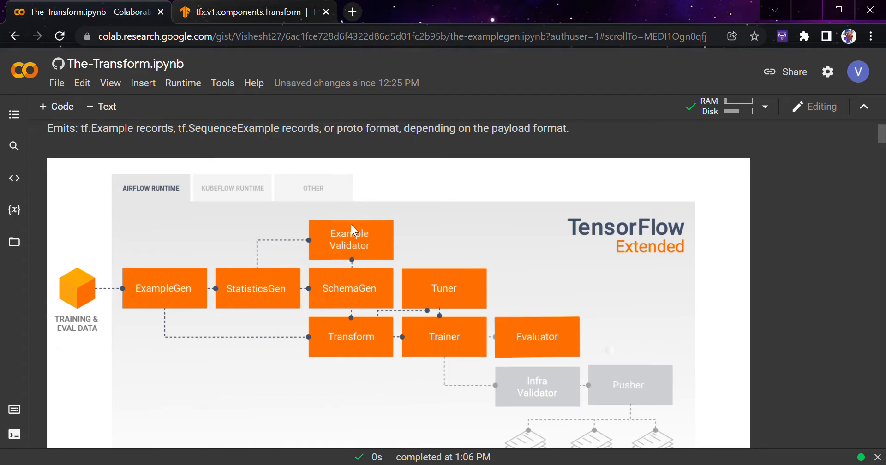
{"action": "mouse_move", "coordinate": [364, 228]}
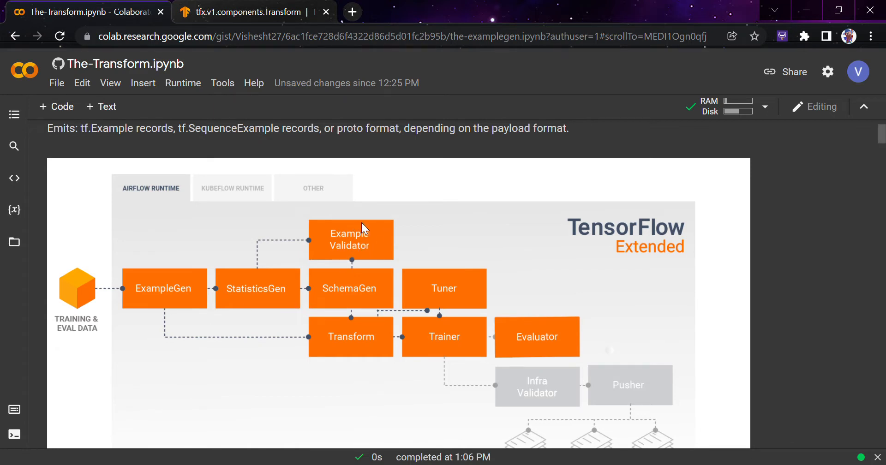
{"action": "mouse_move", "coordinate": [188, 335]}
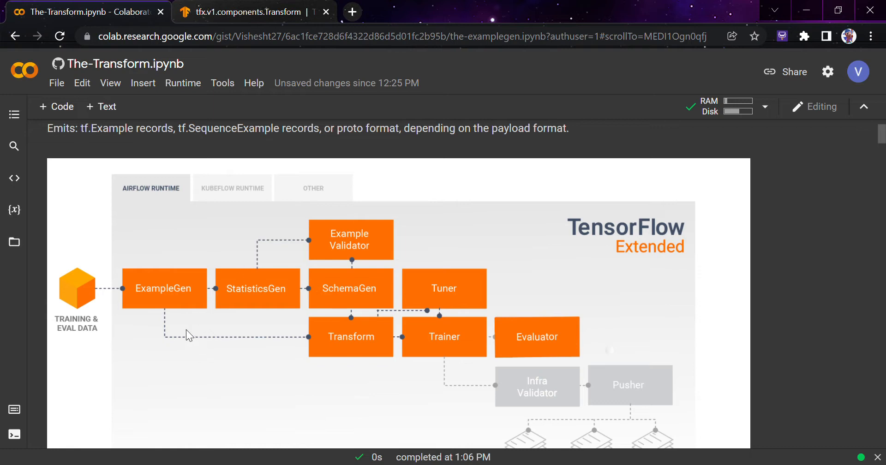
{"action": "mouse_move", "coordinate": [368, 343]}
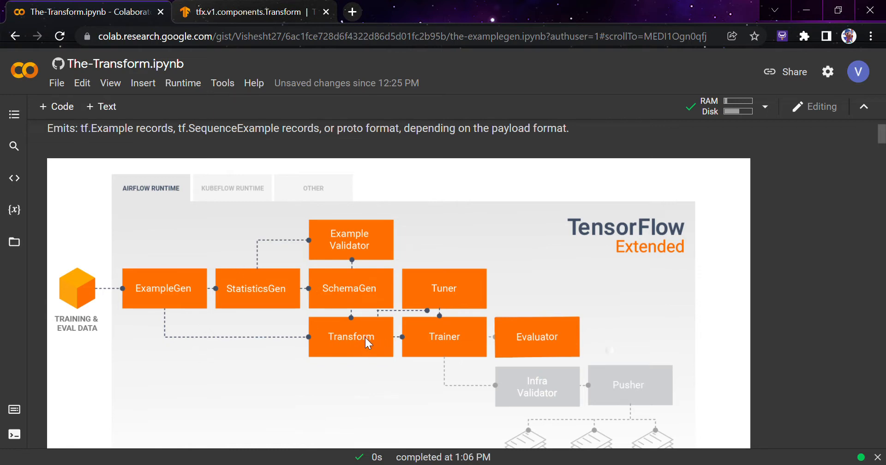
{"action": "mouse_move", "coordinate": [410, 301]}
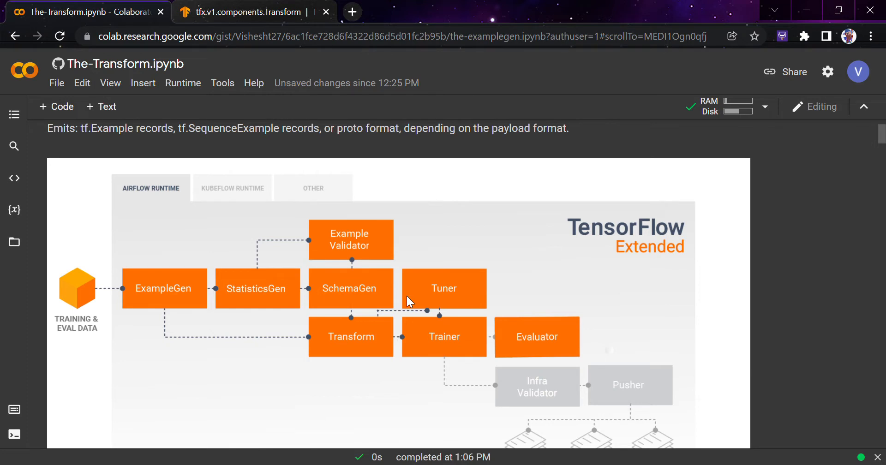
{"action": "mouse_move", "coordinate": [882, 165]}
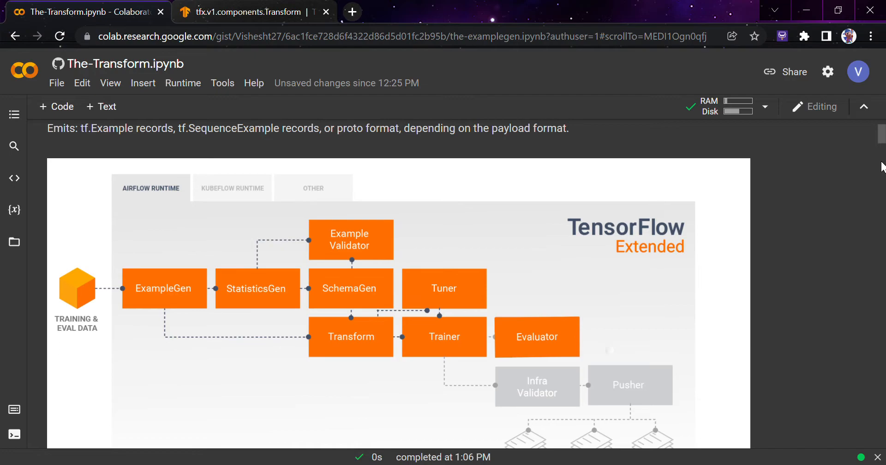
- Scroll past ExampleGen, StatisticsGen and SchemaGen to the Transform section's taxi constants cells
{"action": "scroll", "scroll_direction": "down", "scroll_amount": 3}
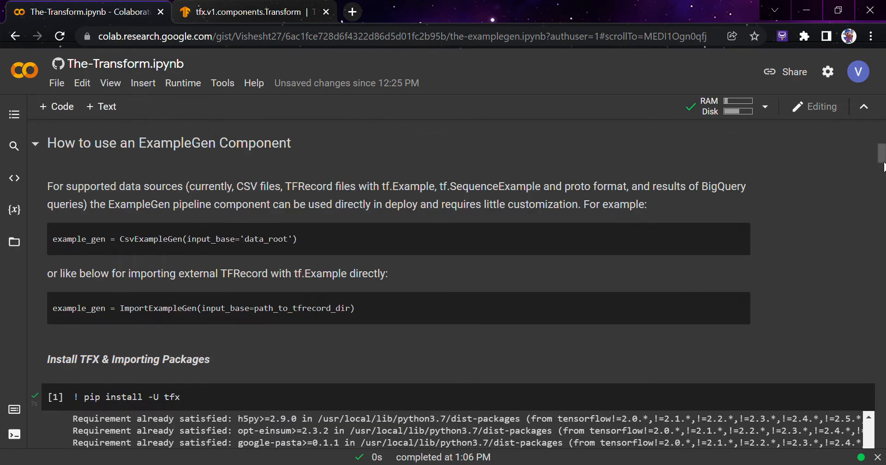
{"action": "scroll", "scroll_direction": "down", "scroll_amount": 3}
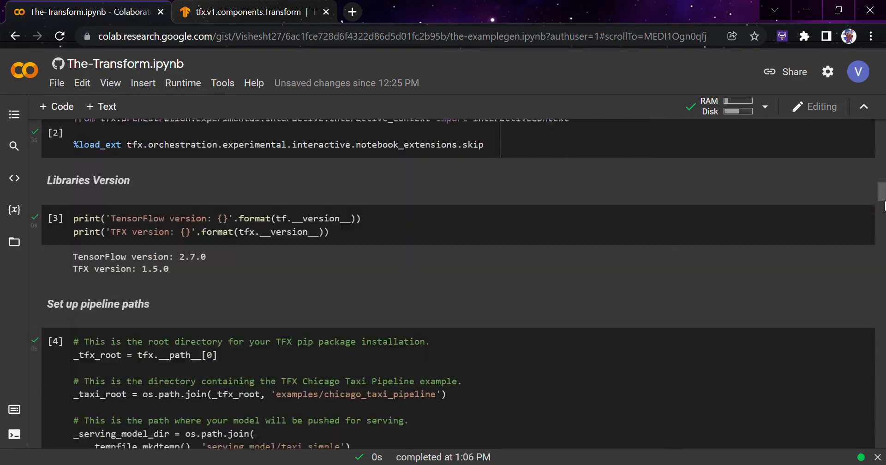
{"action": "scroll", "scroll_direction": "down", "scroll_amount": 3}
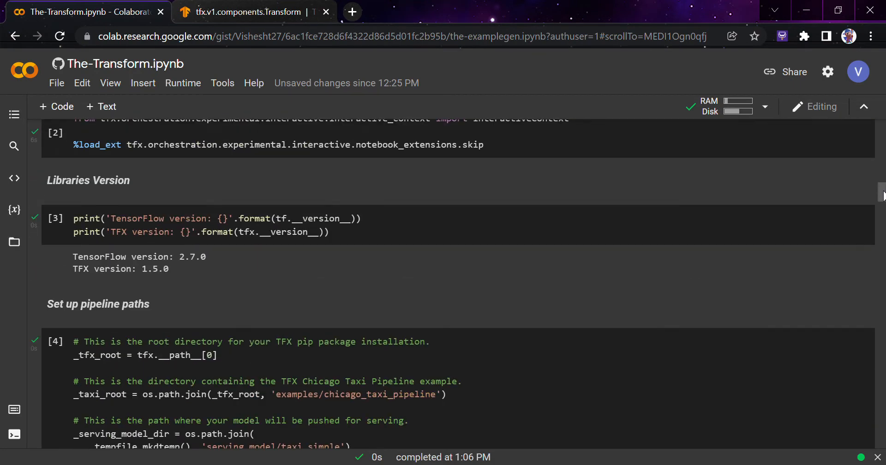
{"action": "scroll", "scroll_direction": "down", "scroll_amount": 3}
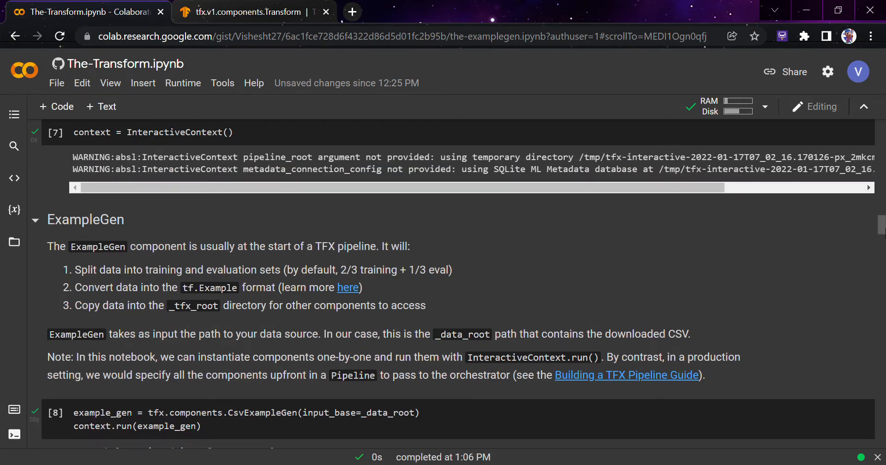
{"action": "scroll", "scroll_direction": "down", "scroll_amount": 3}
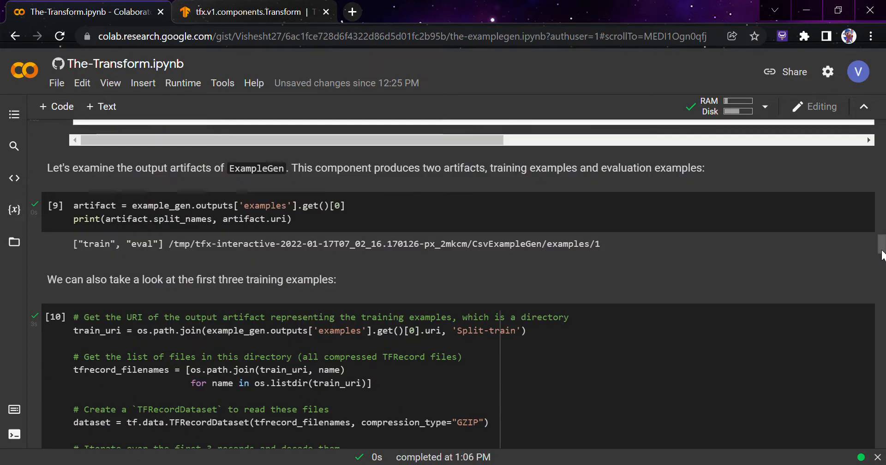
{"action": "scroll", "scroll_direction": "down", "scroll_amount": 3}
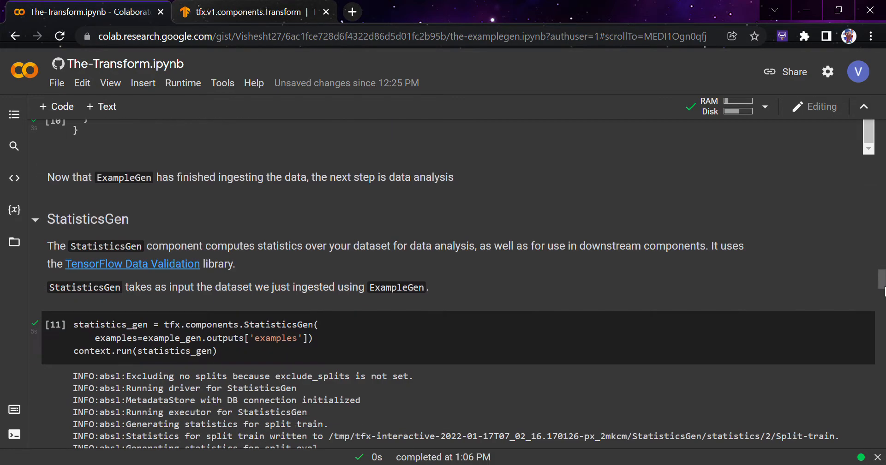
{"action": "scroll", "scroll_direction": "down", "scroll_amount": 3}
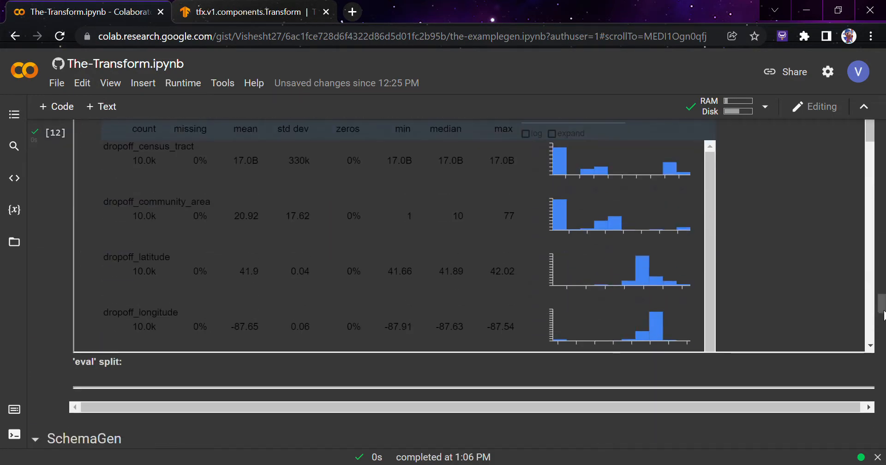
{"action": "scroll", "scroll_direction": "down", "scroll_amount": 3}
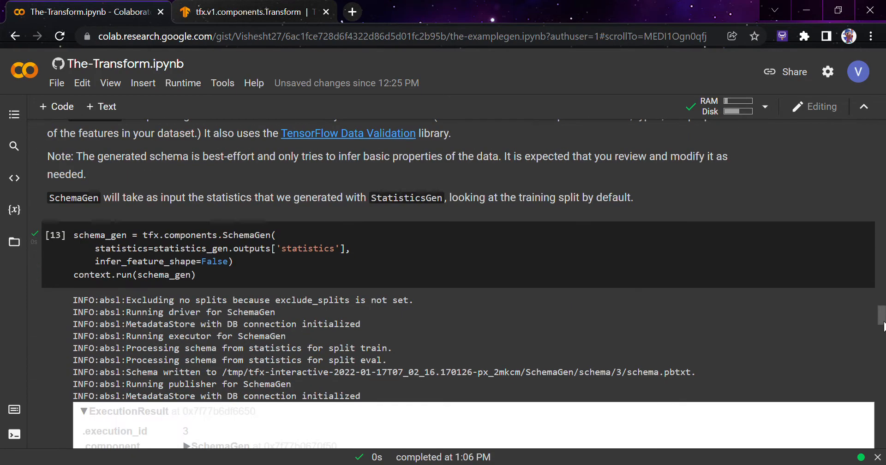
{"action": "scroll", "scroll_direction": "down", "scroll_amount": 3}
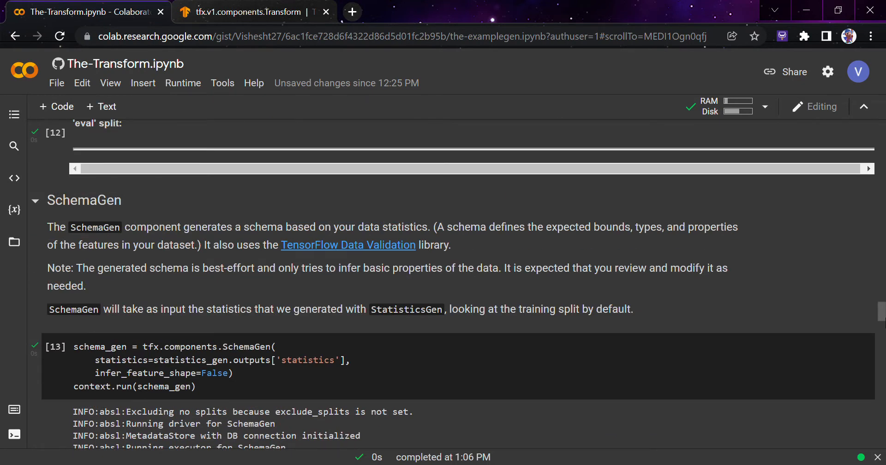
{"action": "scroll", "scroll_direction": "down", "scroll_amount": 3}
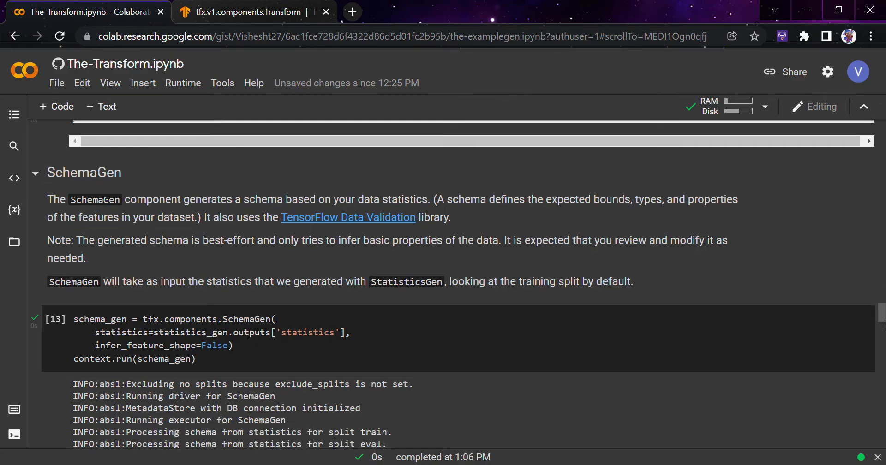
{"action": "scroll", "scroll_direction": "down", "scroll_amount": 3}
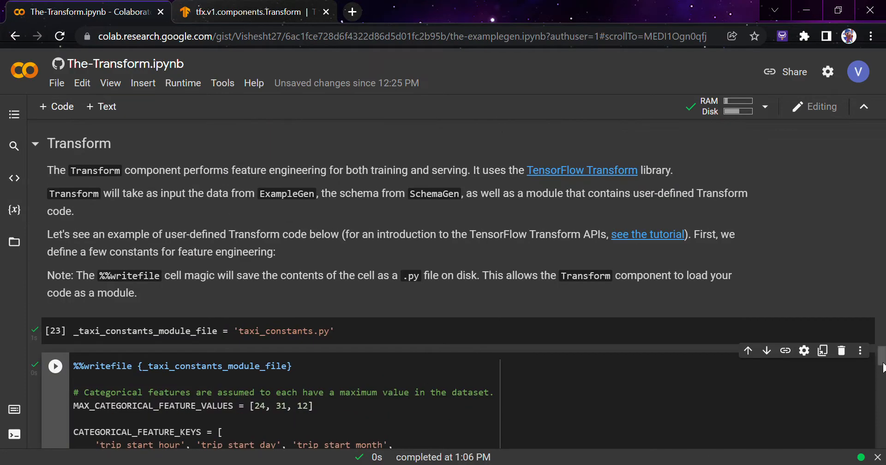
- Run the %%writefile taxi constants cell so it executes as [24]
{"action": "scroll", "scroll_direction": "down", "scroll_amount": 3}
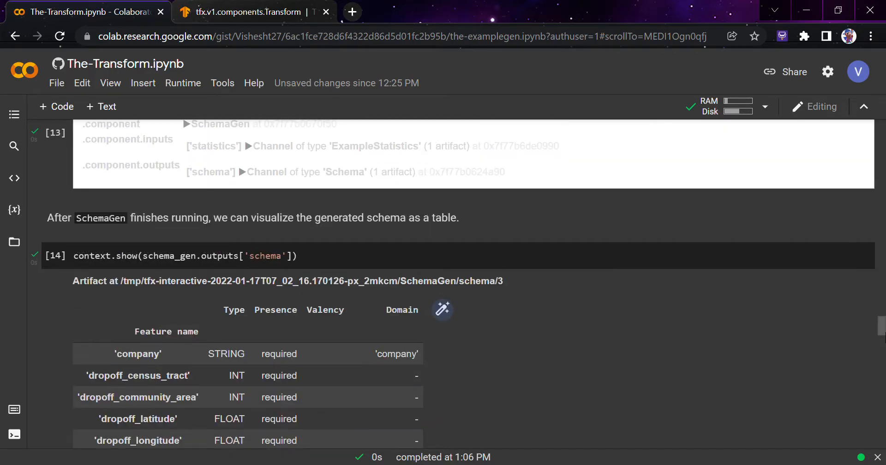
{"action": "scroll", "scroll_direction": "down", "scroll_amount": 3}
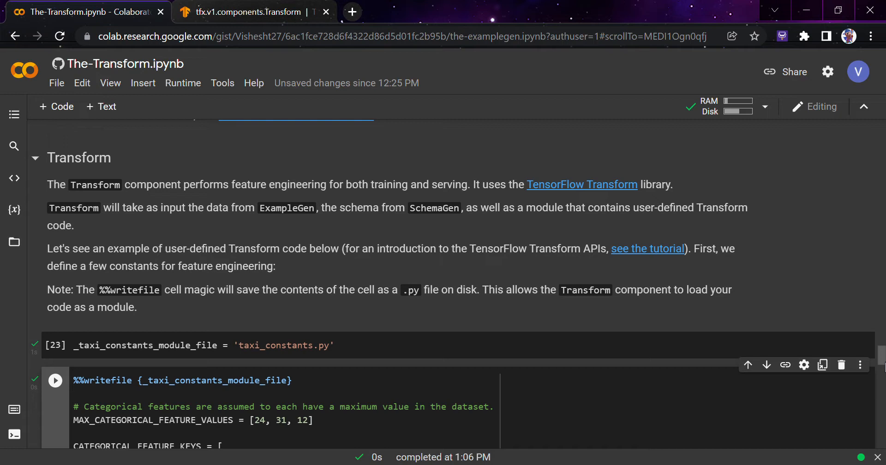
{"action": "mouse_move", "coordinate": [152, 372]}
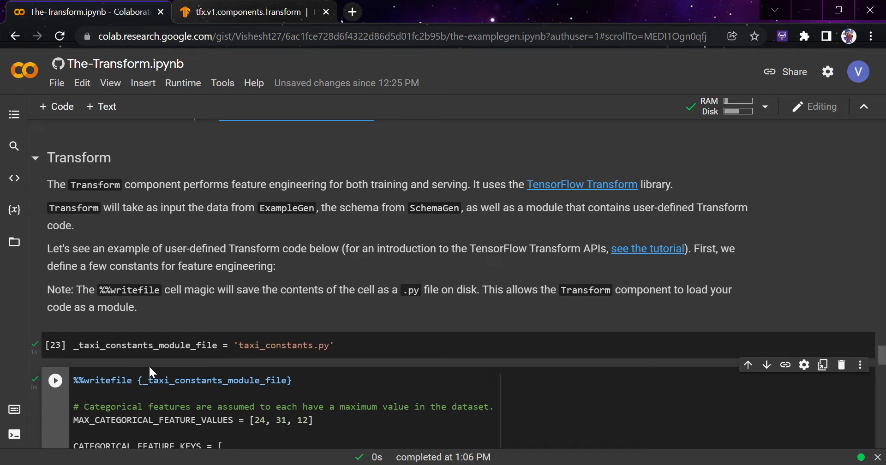
{"action": "left_click", "coordinate": [55, 346]}
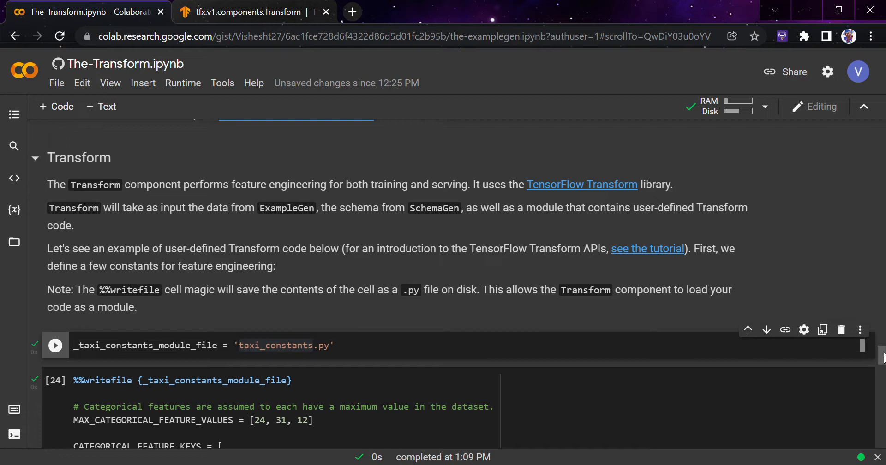
- Review the categorical feature keys and the FEATURE_BUCKET_COUNT setting in taxi_constants
{"action": "scroll", "scroll_direction": "down", "scroll_amount": 3}
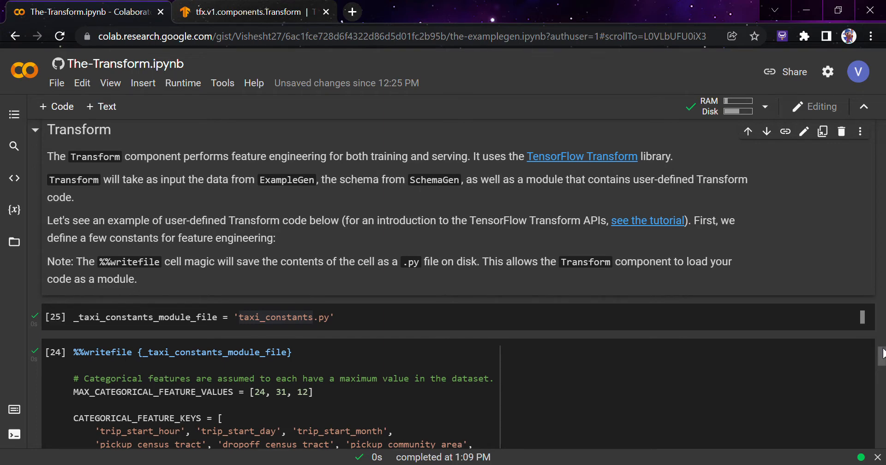
{"action": "scroll", "scroll_direction": "down", "scroll_amount": 3}
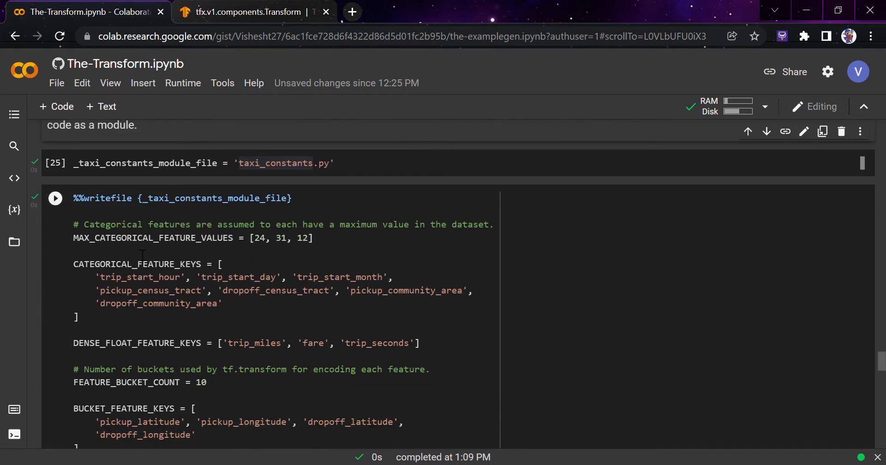
{"action": "left_click", "coordinate": [317, 237]}
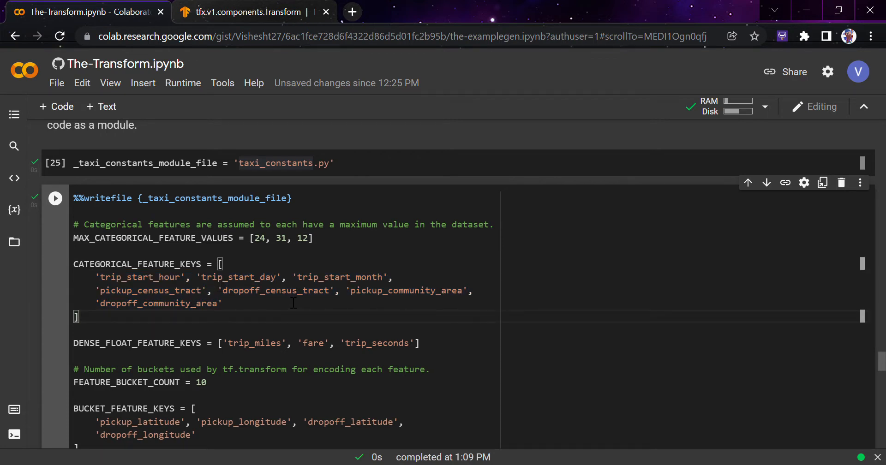
{"action": "mouse_move", "coordinate": [237, 349]}
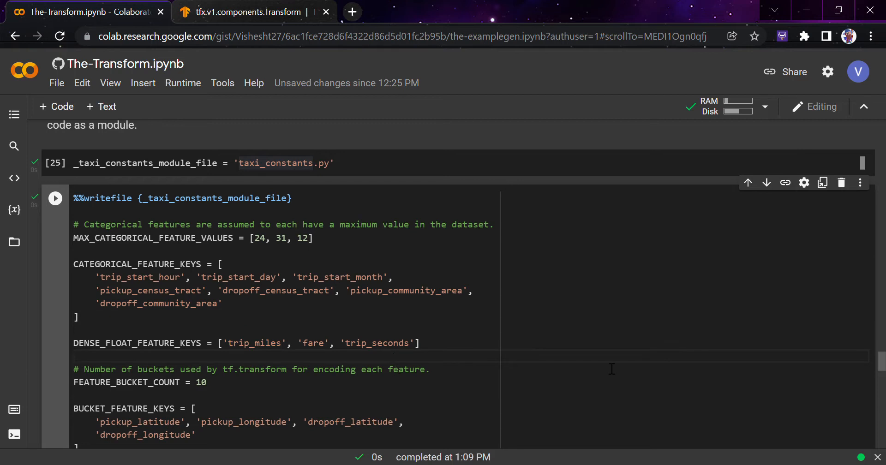
{"action": "scroll", "scroll_direction": "down", "scroll_amount": 3}
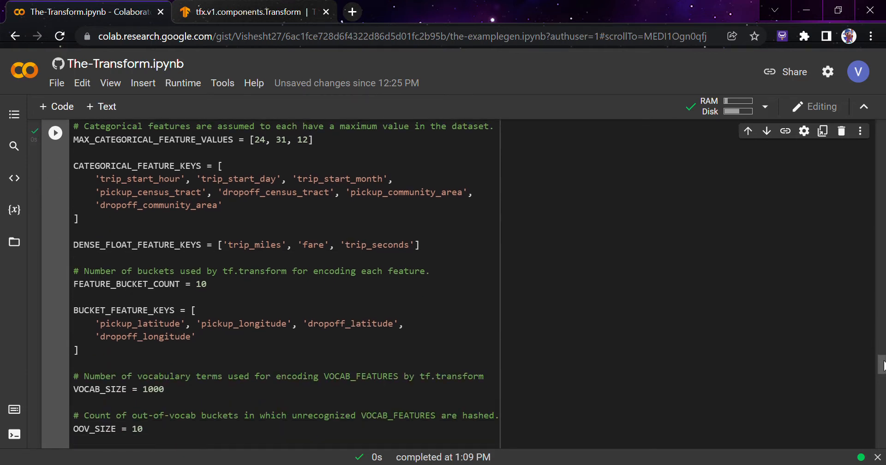
{"action": "double_click", "coordinate": [130, 285]}
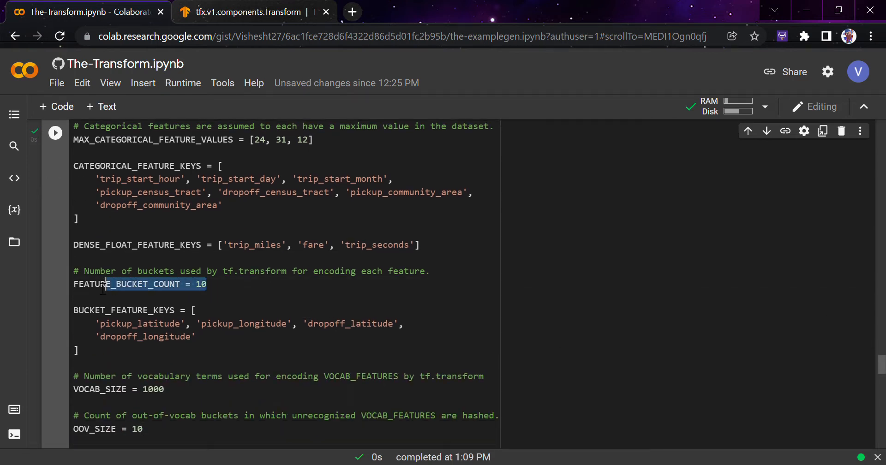
{"action": "left_click", "coordinate": [230, 324]}
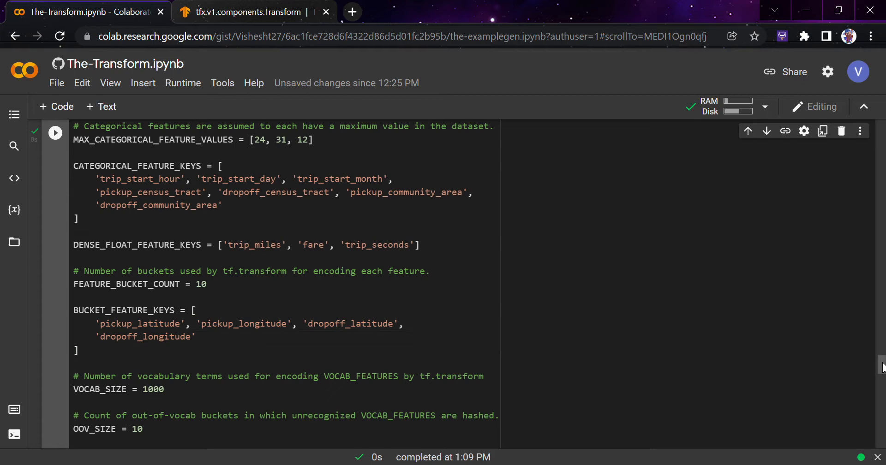
- Run the cell again to overwrite taxi_constants.py with the feature settings
{"action": "scroll", "scroll_direction": "down", "scroll_amount": 3}
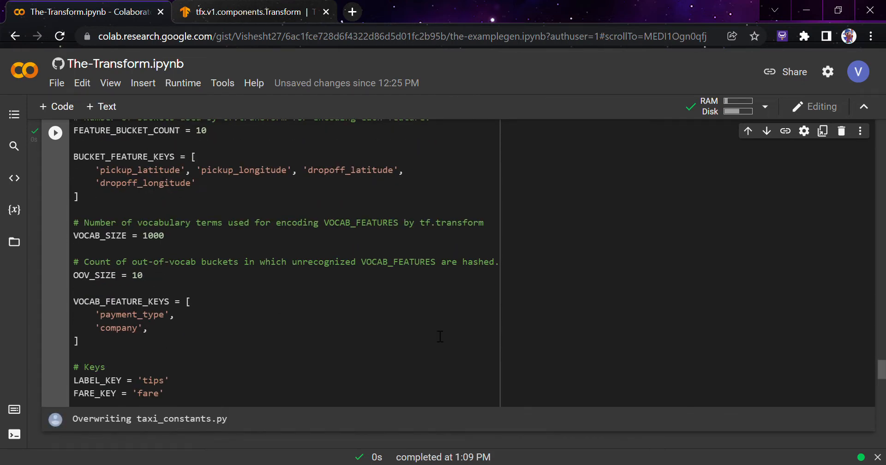
{"action": "left_click", "coordinate": [55, 132]}
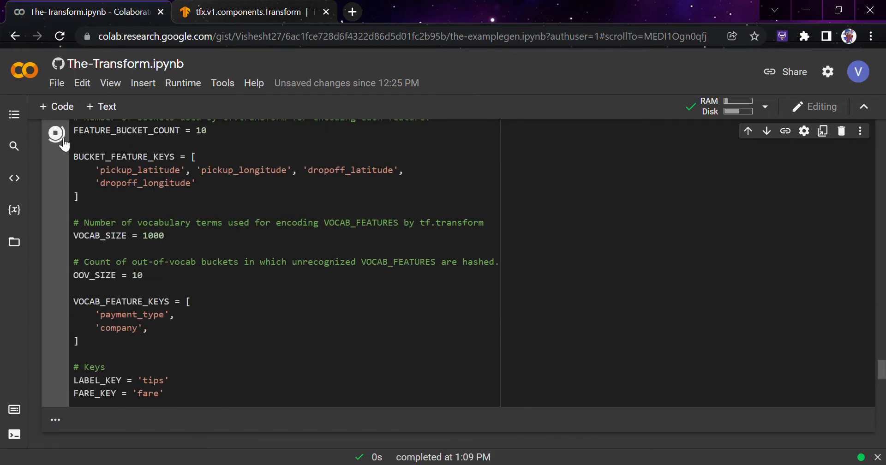
{"action": "left_click", "coordinate": [55, 132]}
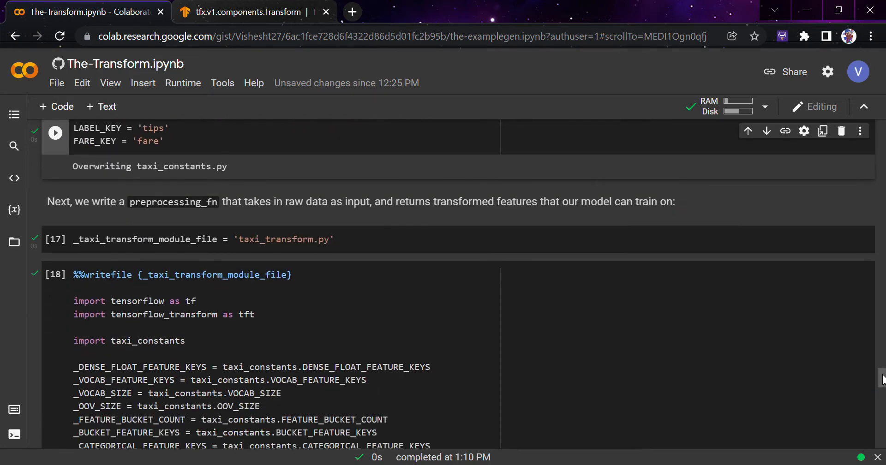
- Review the taxi_transform.py module file assignment and the dense float feature loop in preprocessing_fn
{"action": "double_click", "coordinate": [172, 203]}
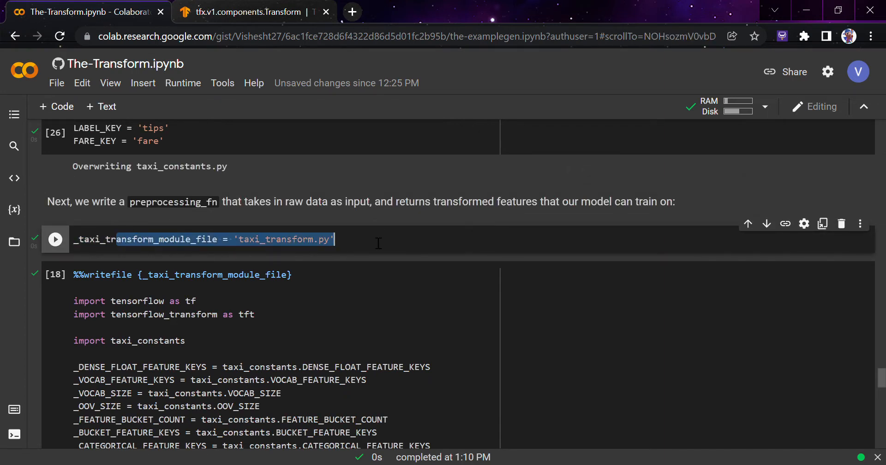
{"action": "double_click", "coordinate": [282, 239]}
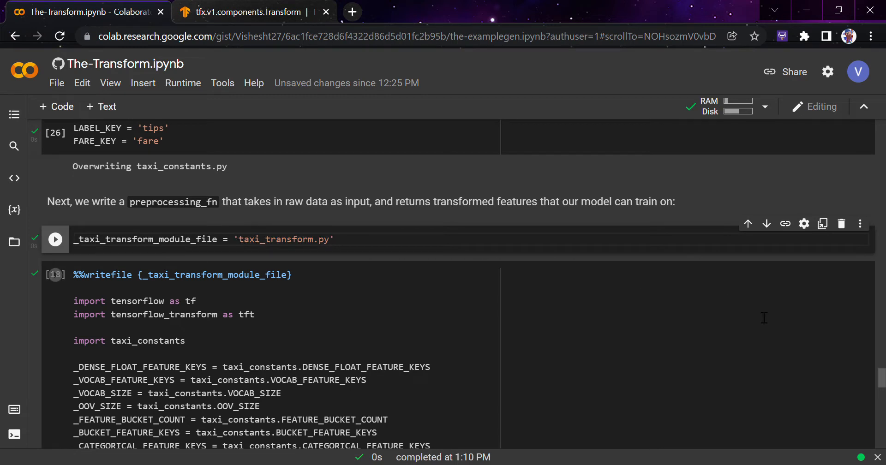
{"action": "scroll", "scroll_direction": "down", "scroll_amount": 3}
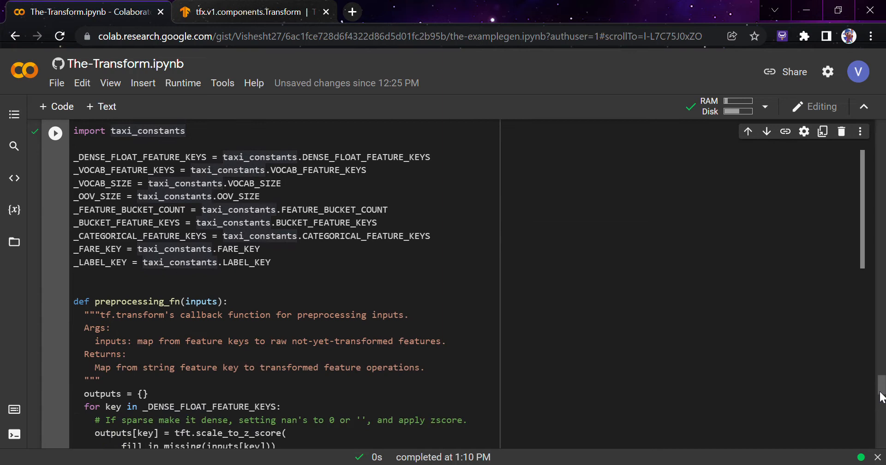
{"action": "scroll", "scroll_direction": "down", "scroll_amount": 3}
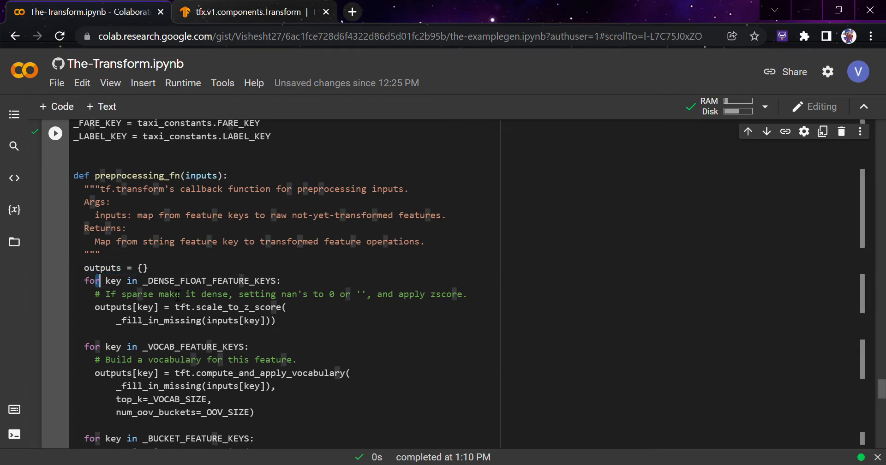
{"action": "left_click", "coordinate": [281, 281]}
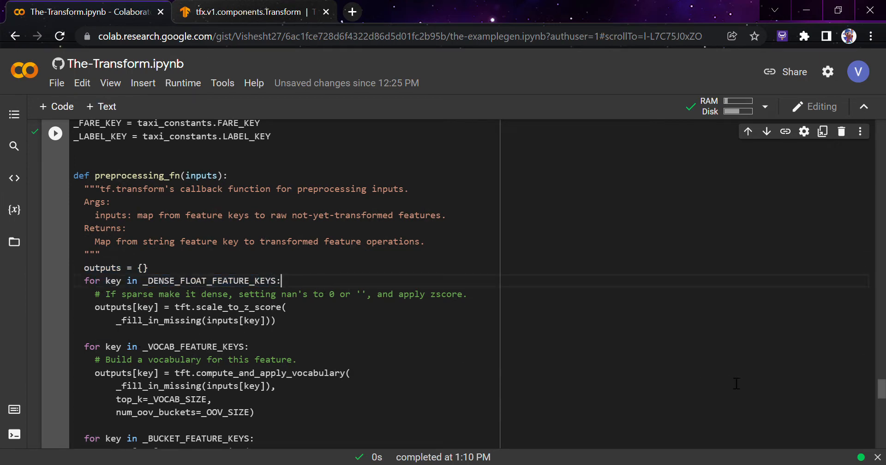
- Run the %%writefile cell to overwrite taxi_transform.py with preprocessing_fn and _fill_in_missing
{"action": "scroll", "scroll_direction": "down", "scroll_amount": 3}
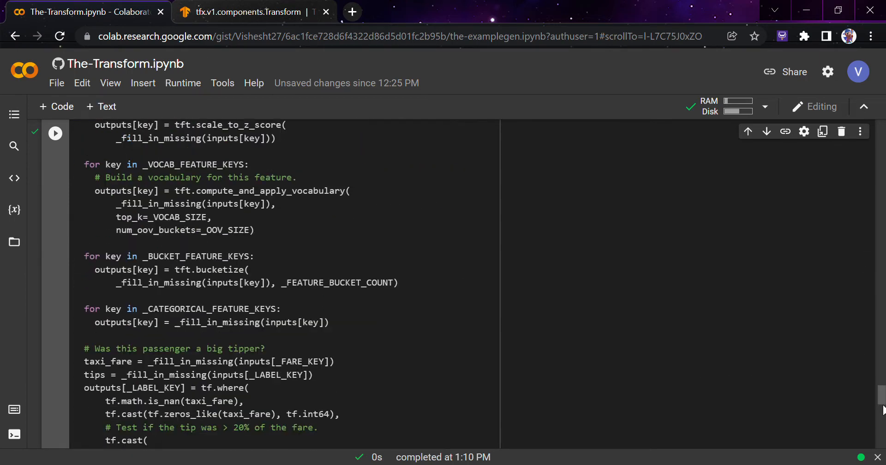
{"action": "scroll", "scroll_direction": "down", "scroll_amount": 3}
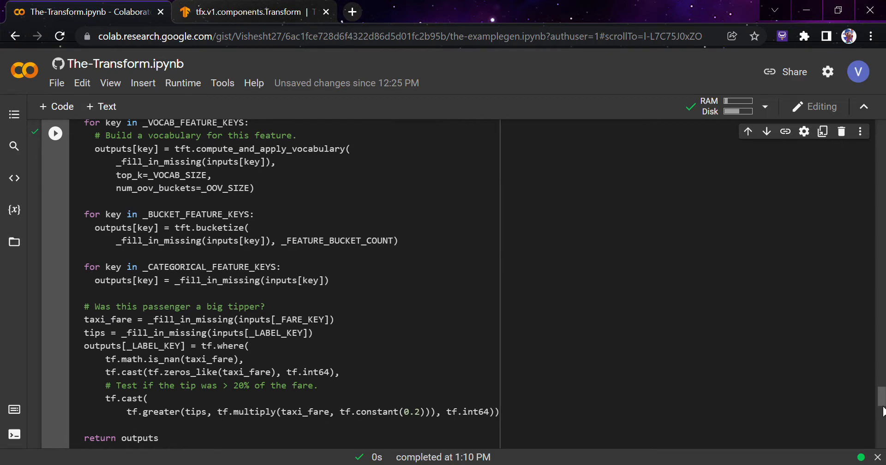
{"action": "scroll", "scroll_direction": "down", "scroll_amount": 3}
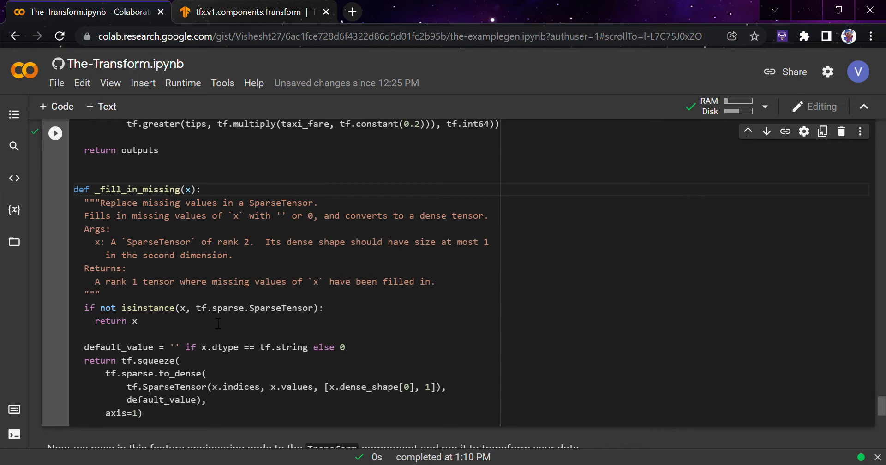
{"action": "mouse_move", "coordinate": [68, 129]}
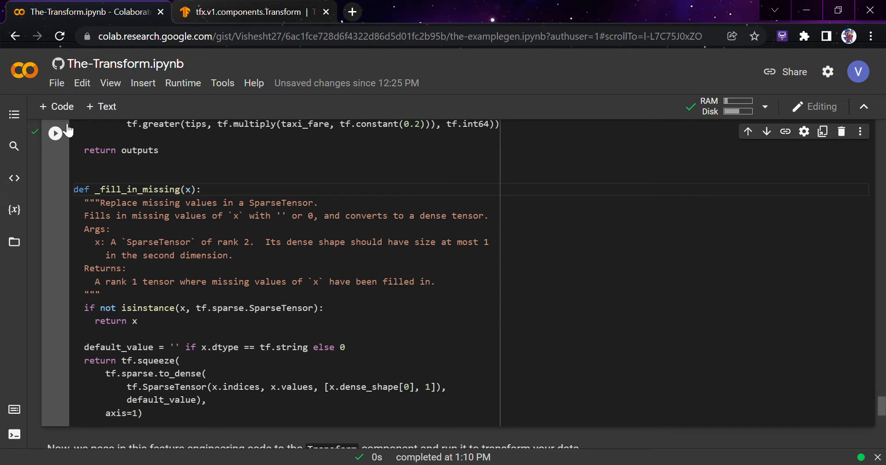
{"action": "left_click", "coordinate": [54, 133]}
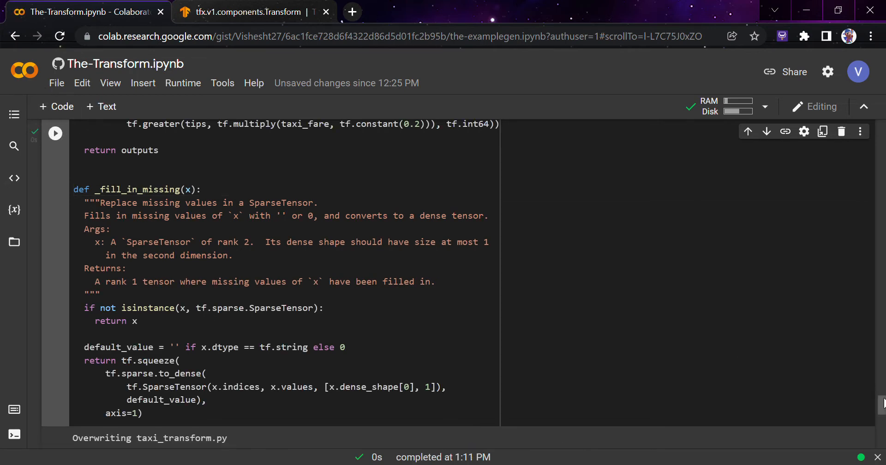
{"action": "scroll", "scroll_direction": "down", "scroll_amount": 3}
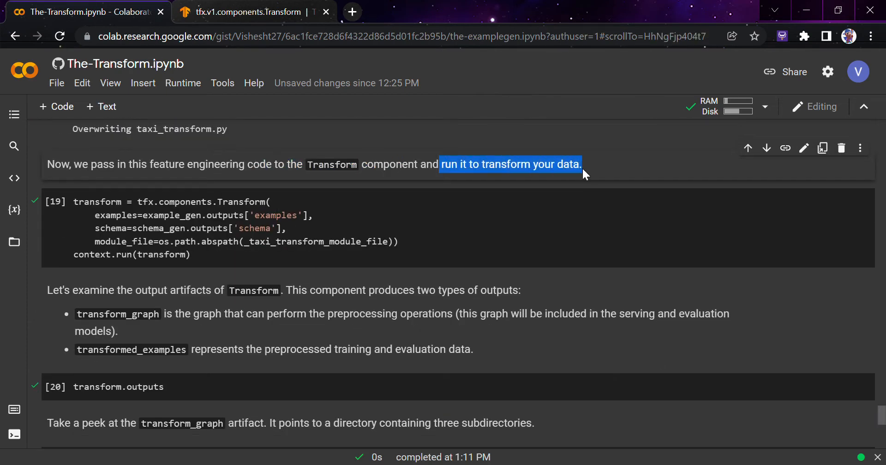
- Switch from the Transform component cell to the tfx.v1.components.Transform API documentation
{"action": "left_click", "coordinate": [585, 164]}
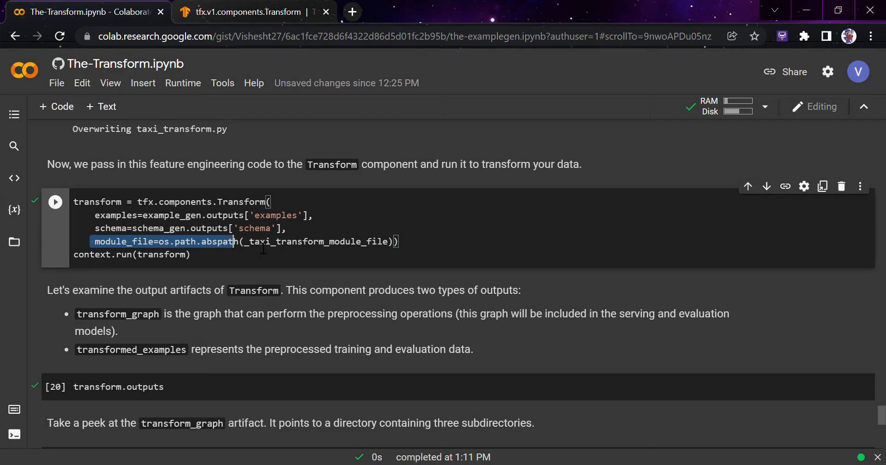
{"action": "left_click", "coordinate": [250, 12]}
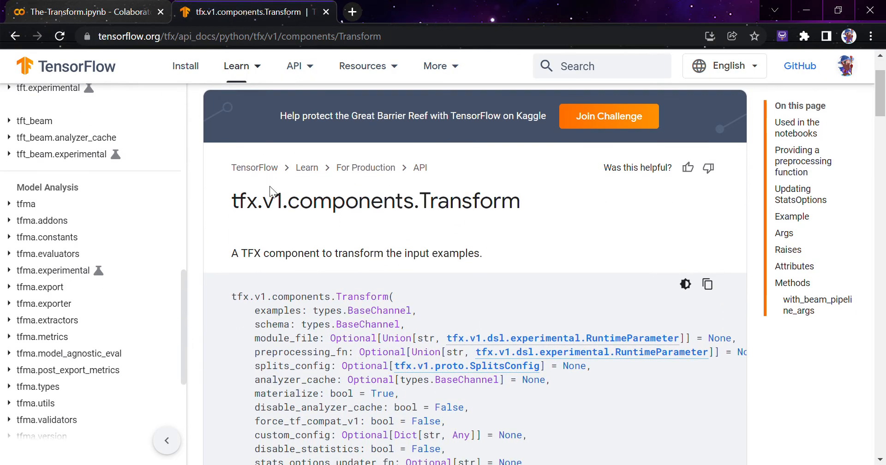
- Read the Transform API signature and outputs, then return to The-Transform.ipynb notebook
{"action": "scroll", "scroll_direction": "down", "scroll_amount": 3}
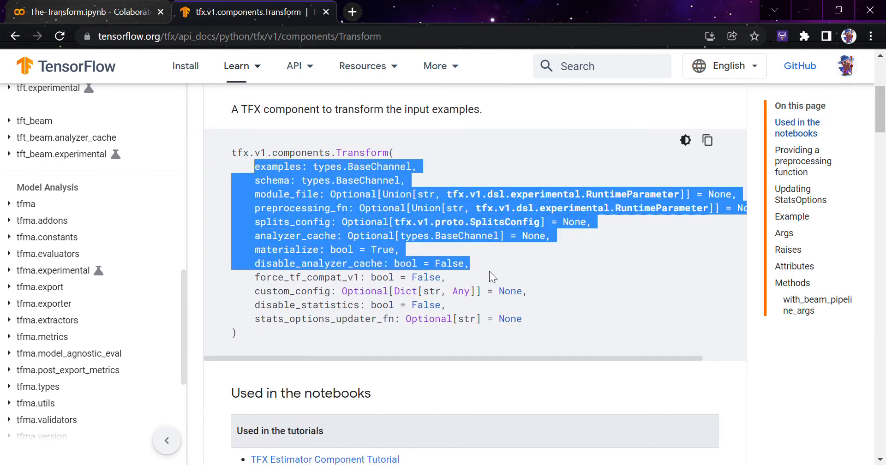
{"action": "scroll", "scroll_direction": "down", "scroll_amount": 3}
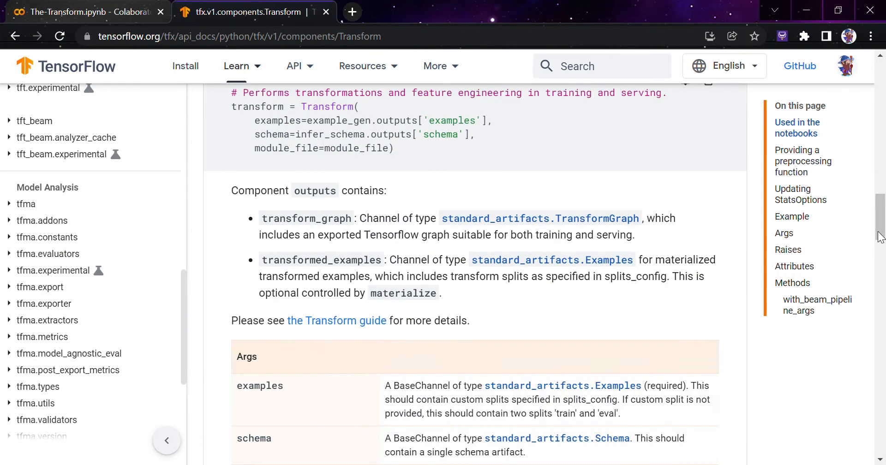
{"action": "left_click", "coordinate": [85, 12]}
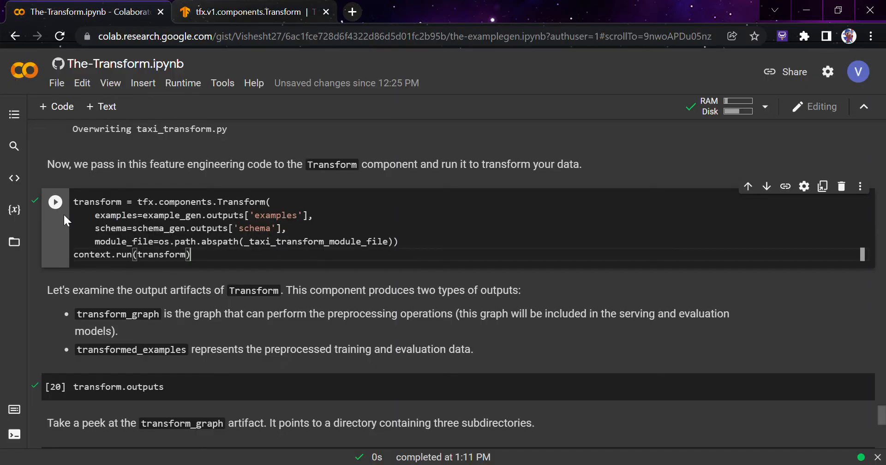
{"action": "left_click", "coordinate": [55, 202]}
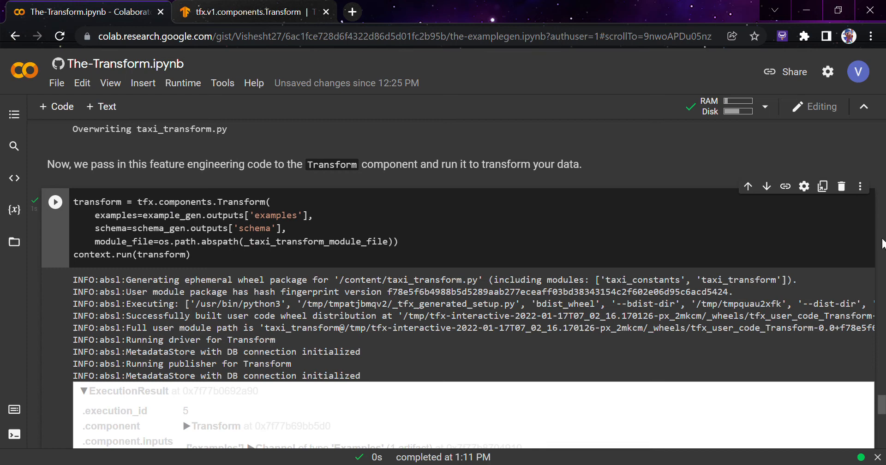
{"action": "scroll", "scroll_direction": "down", "scroll_amount": 3}
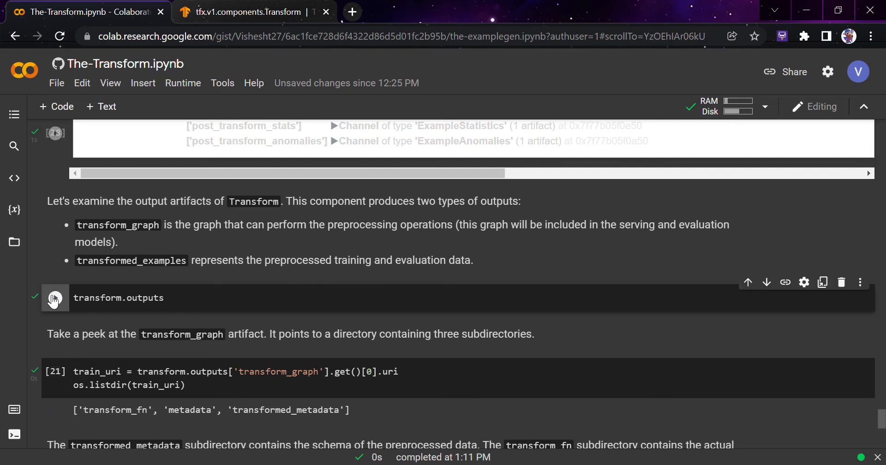
- Run transform.outputs and read the transform_graph, updated_analyzer_cache and pre_transform_schema artifact URIs
{"action": "left_click", "coordinate": [55, 298]}
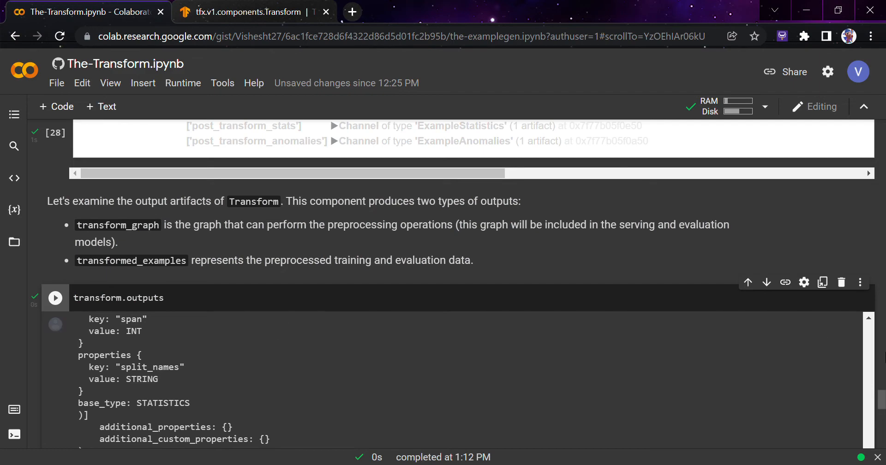
{"action": "scroll", "scroll_direction": "down", "scroll_amount": 3}
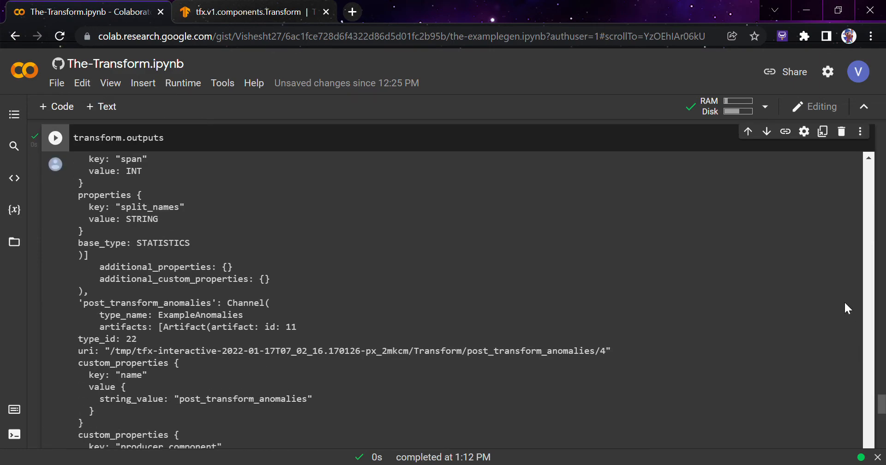
{"action": "scroll", "scroll_direction": "down", "scroll_amount": 3}
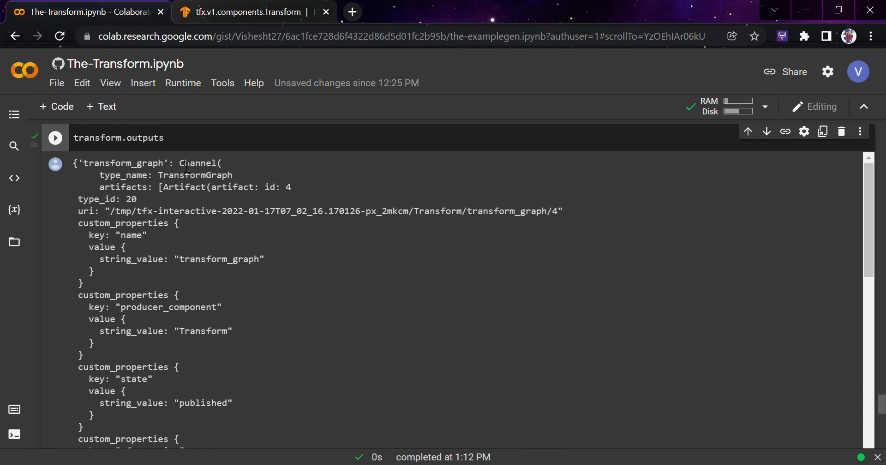
{"action": "mouse_move", "coordinate": [262, 221]}
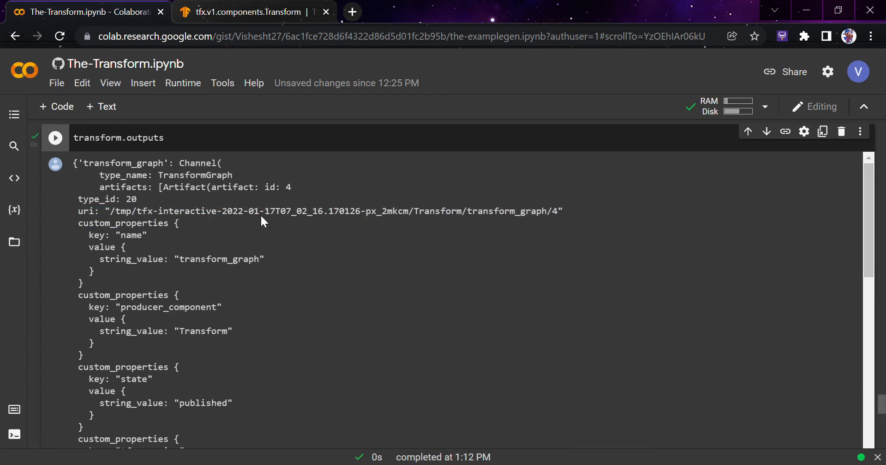
{"action": "mouse_move", "coordinate": [564, 262]}
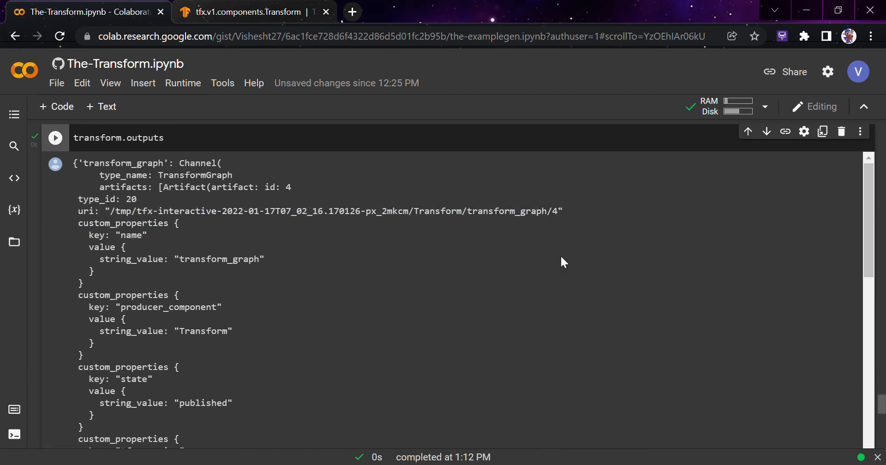
{"action": "scroll", "scroll_direction": "down", "scroll_amount": 3}
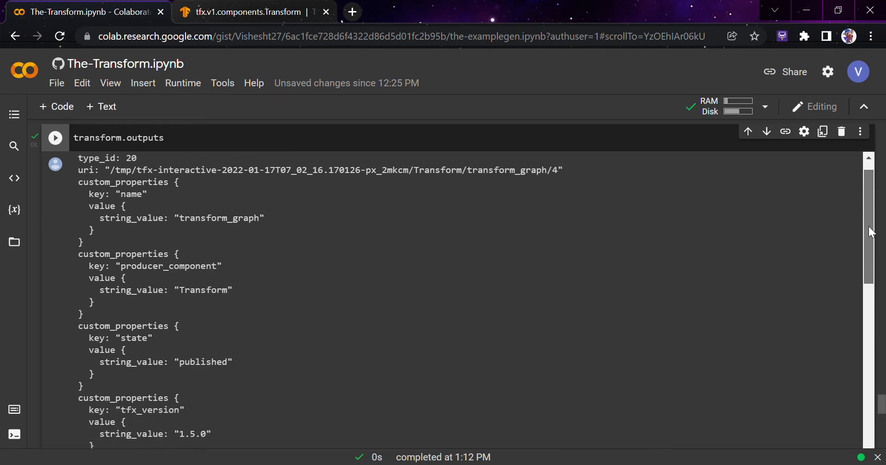
{"action": "scroll", "scroll_direction": "down", "scroll_amount": 3}
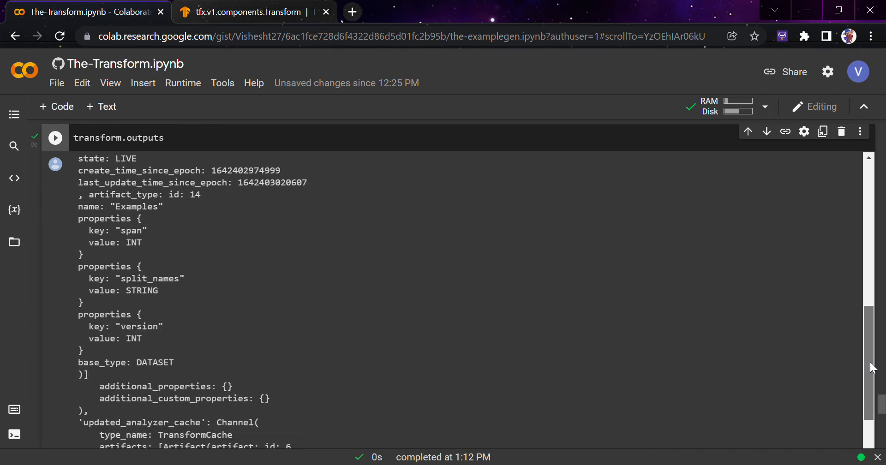
{"action": "scroll", "scroll_direction": "down", "scroll_amount": 3}
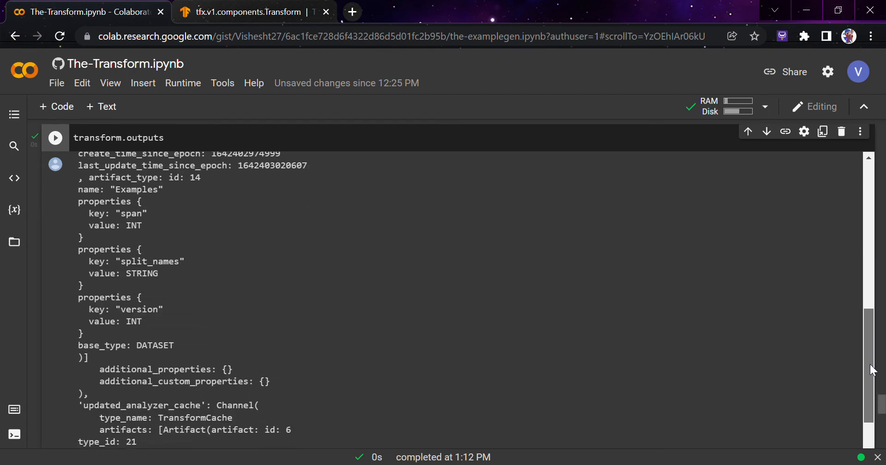
{"action": "scroll", "scroll_direction": "down", "scroll_amount": 3}
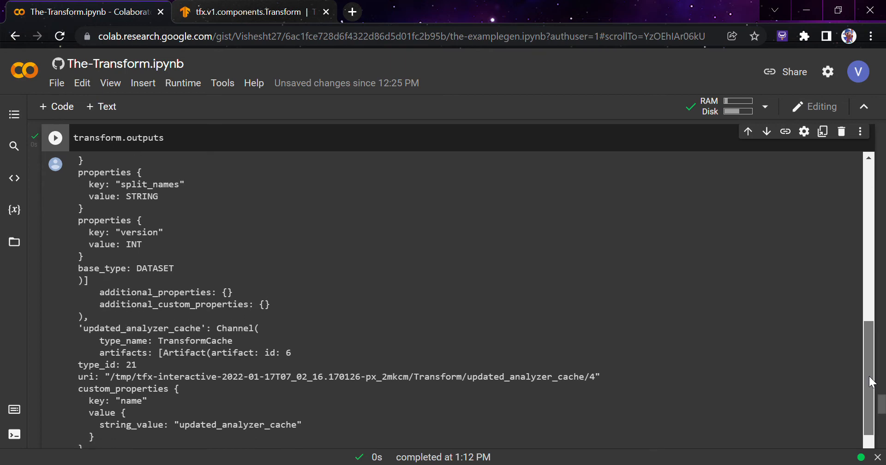
{"action": "scroll", "scroll_direction": "down", "scroll_amount": 3}
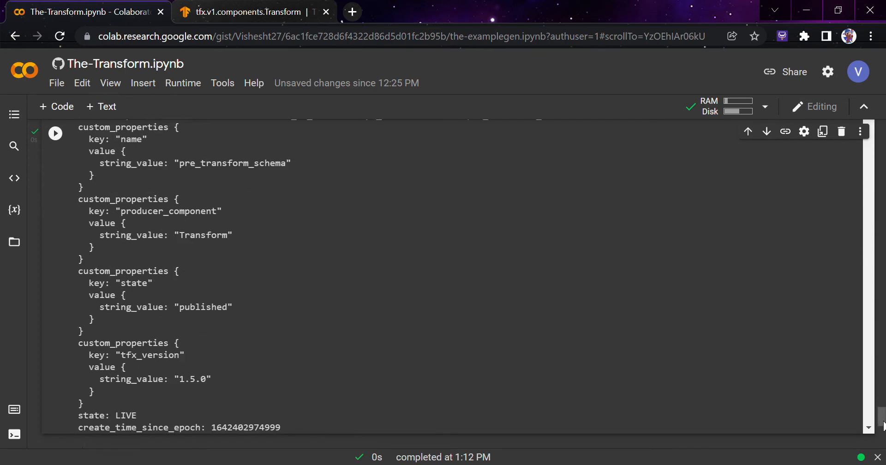
{"action": "scroll", "scroll_direction": "down", "scroll_amount": 3}
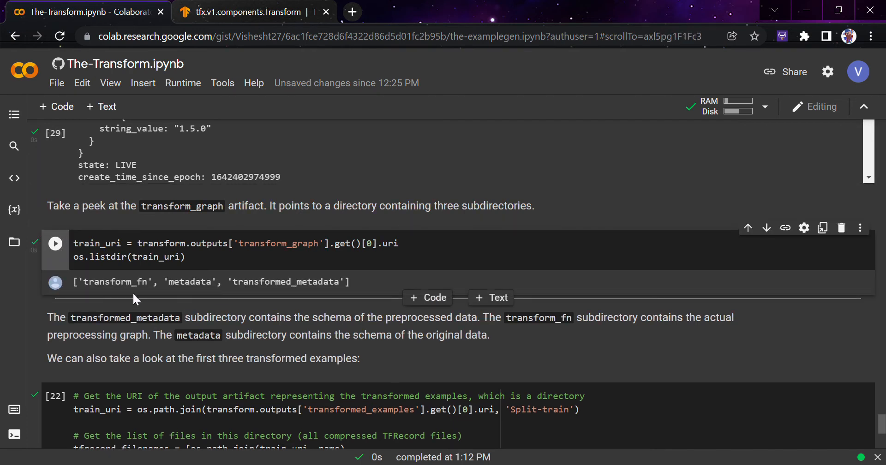
{"action": "double_click", "coordinate": [190, 282]}
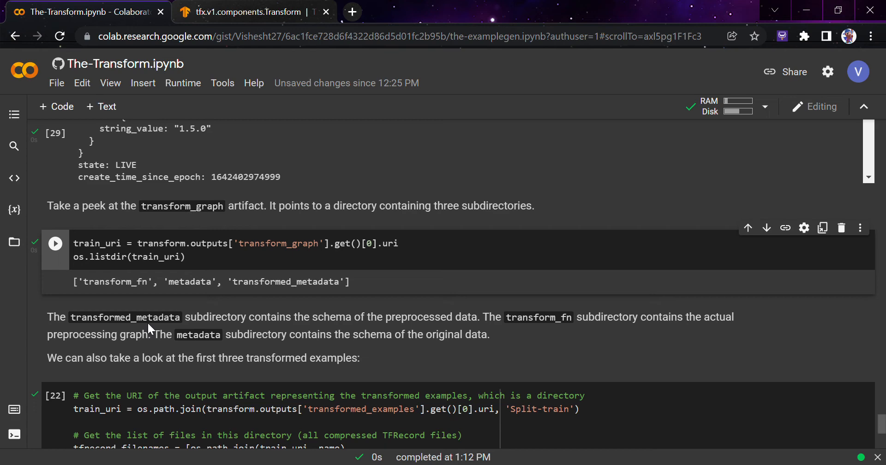
{"action": "scroll", "scroll_direction": "down", "scroll_amount": 3}
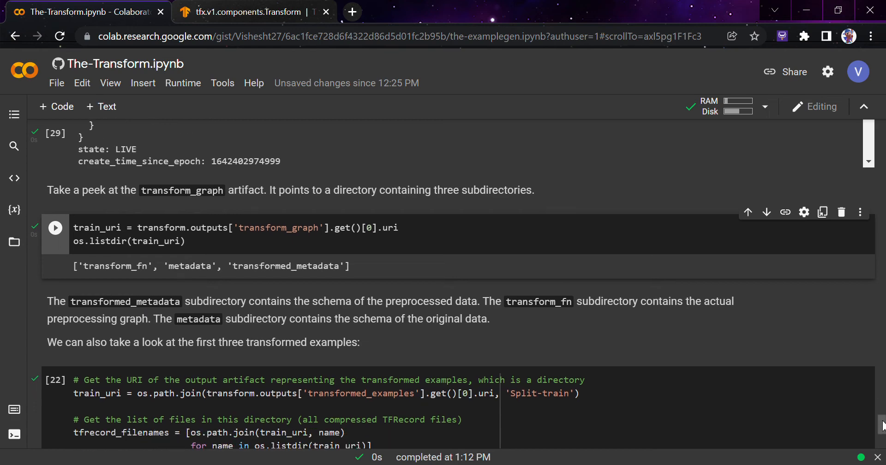
{"action": "scroll", "scroll_direction": "down", "scroll_amount": 3}
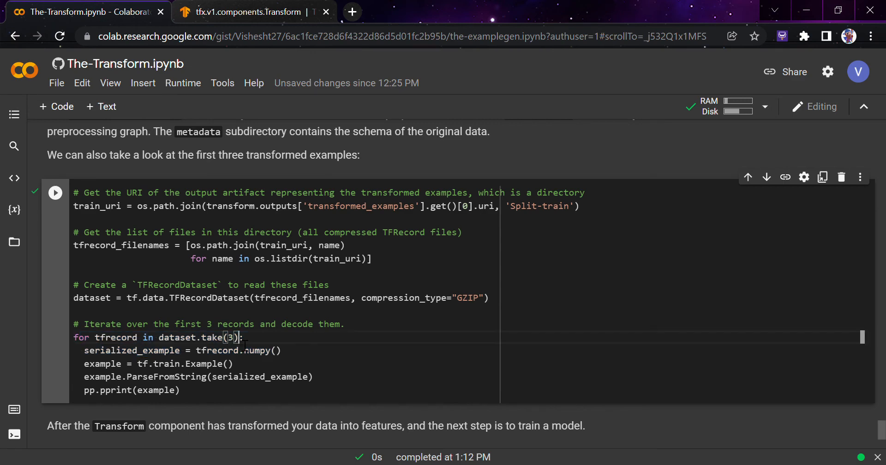
{"action": "mouse_move", "coordinate": [55, 192]}
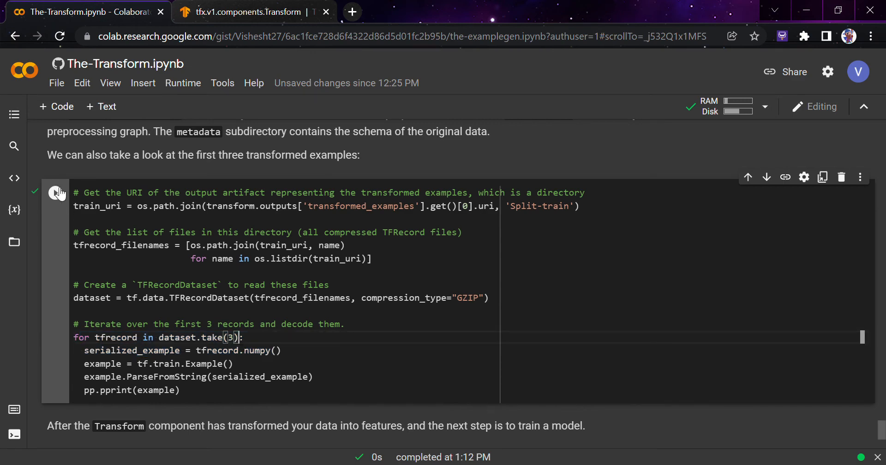
- Run the TFRecordDataset cell and read the three examples' pickup_longitude, tips, trip_miles and trip_seconds
{"action": "left_click", "coordinate": [55, 193]}
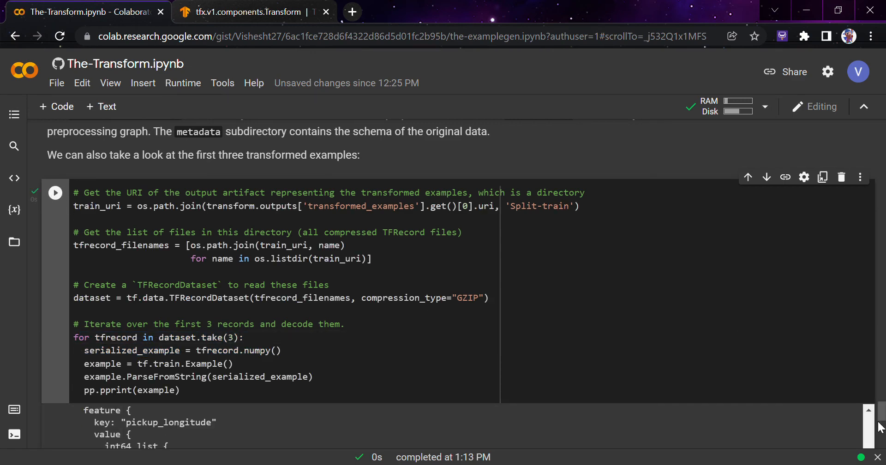
{"action": "scroll", "scroll_direction": "down", "scroll_amount": 3}
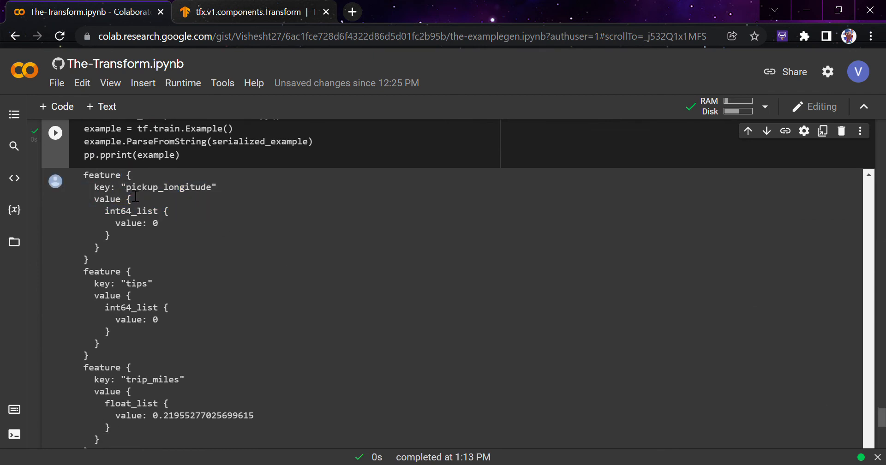
{"action": "double_click", "coordinate": [107, 199]}
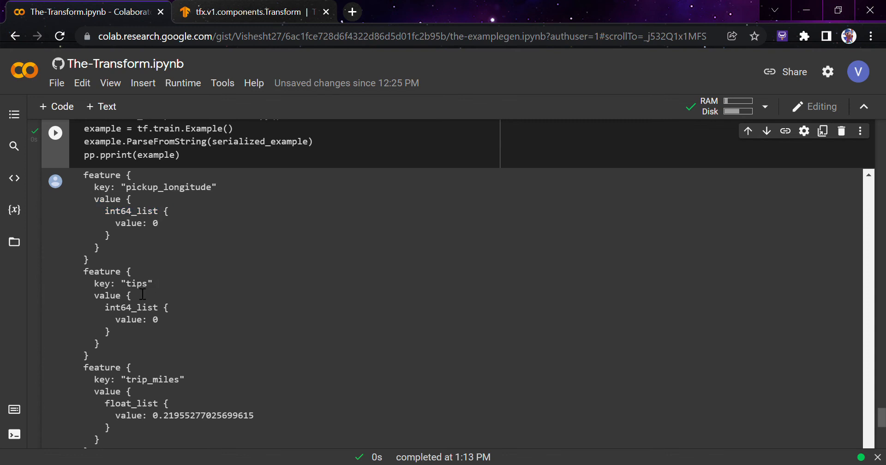
{"action": "mouse_move", "coordinate": [777, 368]}
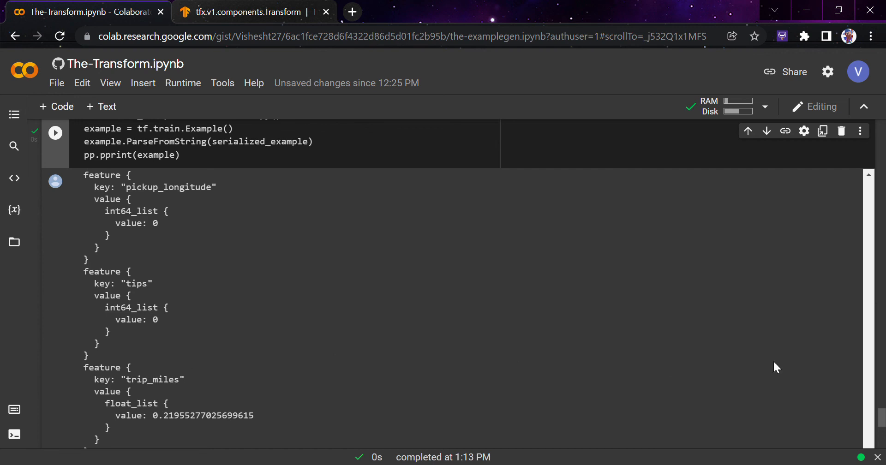
{"action": "scroll", "scroll_direction": "down", "scroll_amount": 3}
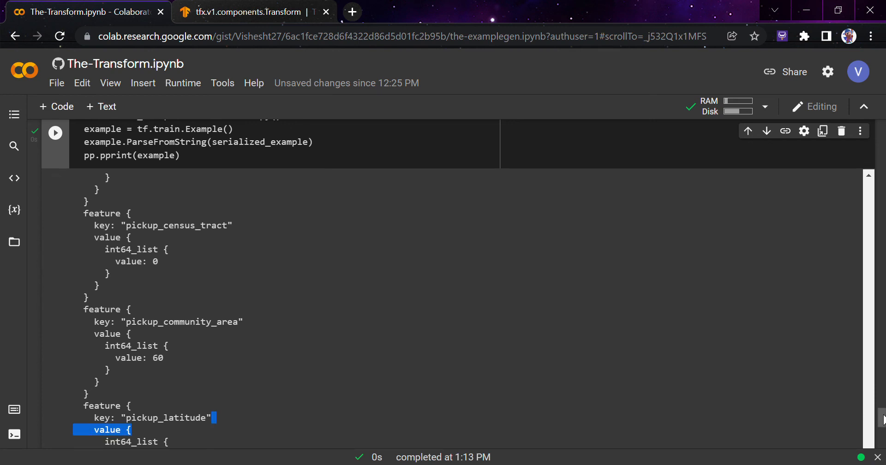
{"action": "scroll", "scroll_direction": "down", "scroll_amount": 3}
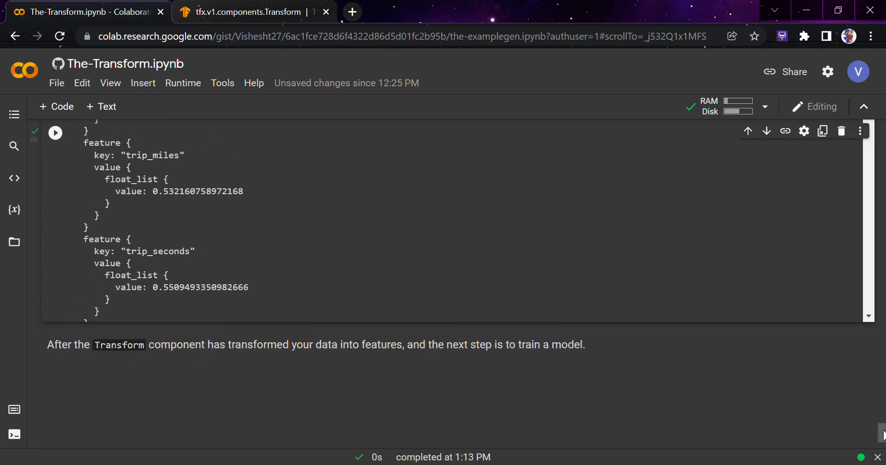